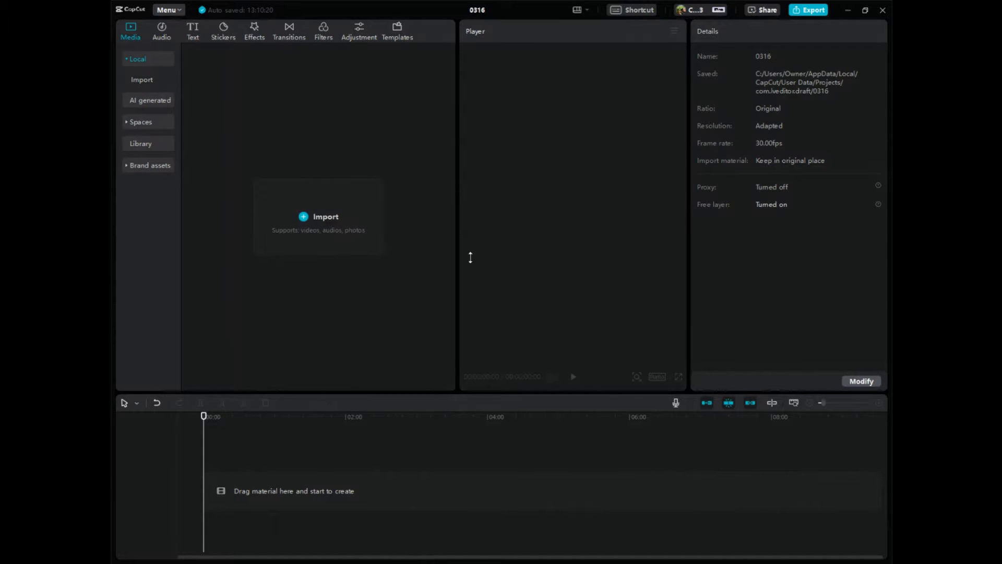
Import the talking-head video file 0312 (4).mp4 into the media library.
left_click(318, 216)
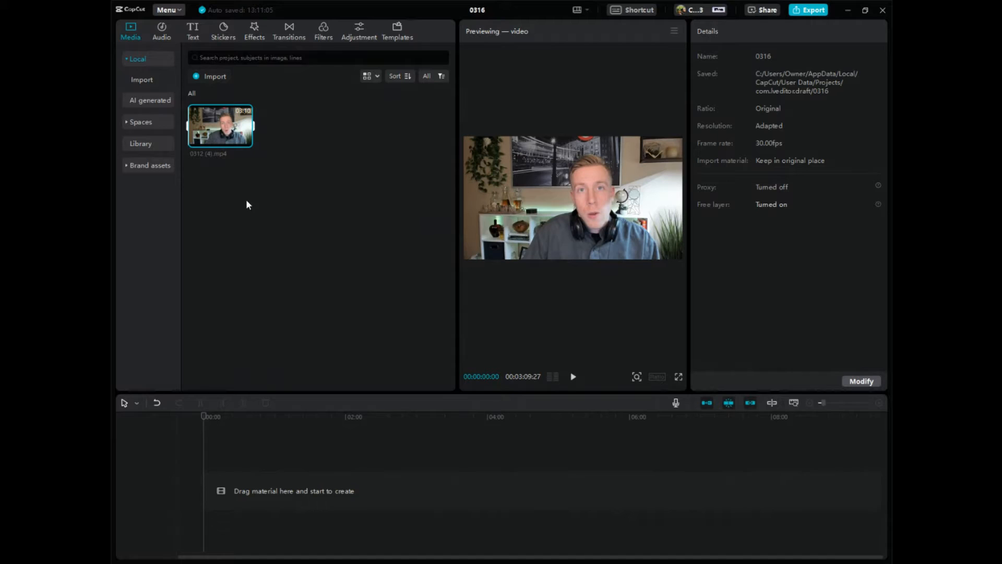
Drag the 0312 (4).mp4 clip onto the main timeline track and select it.
left_click_drag(220, 125, 363, 472)
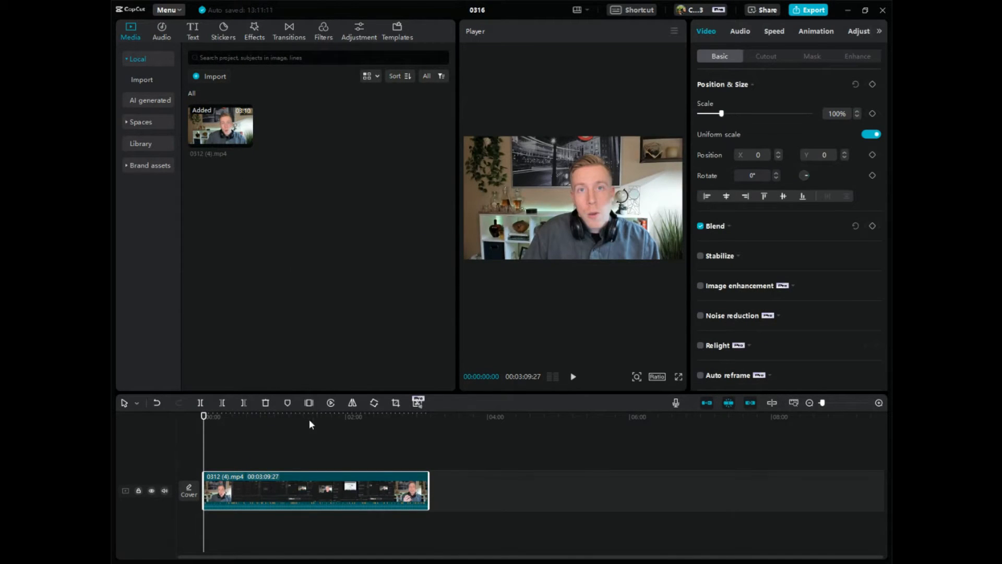
left_click(293, 496)
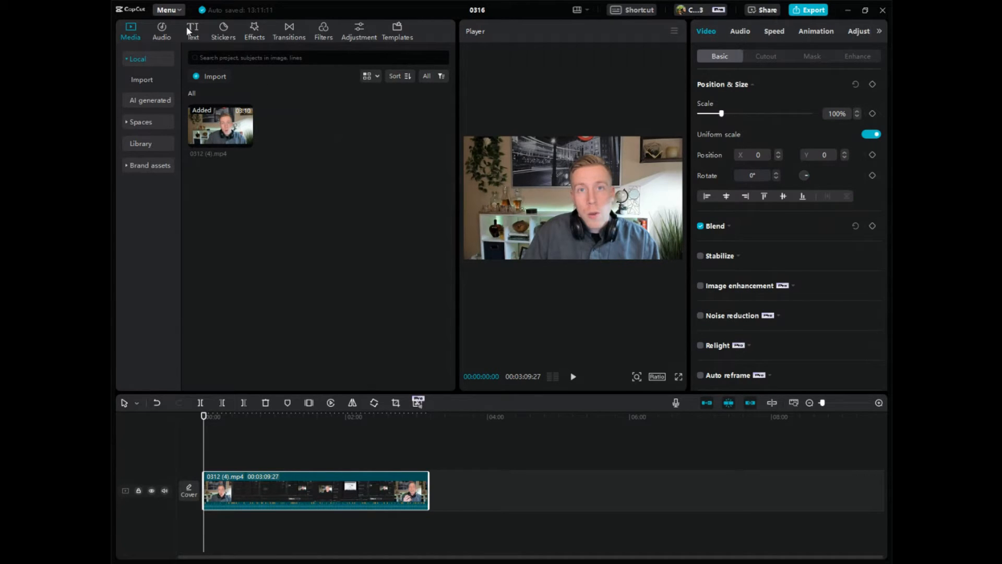
Open Auto captions under the Text tab with English as source language.
left_click(192, 30)
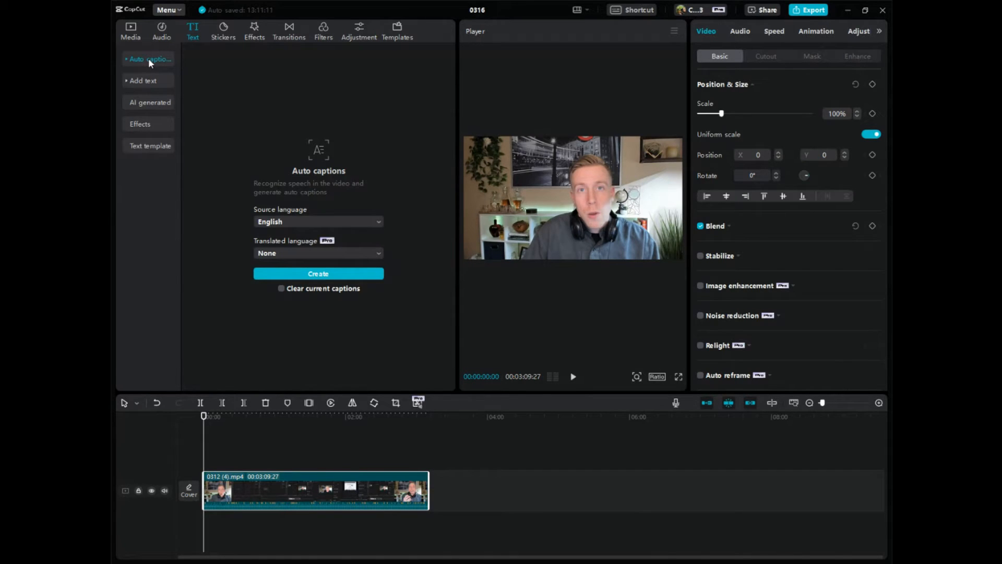
left_click(150, 59)
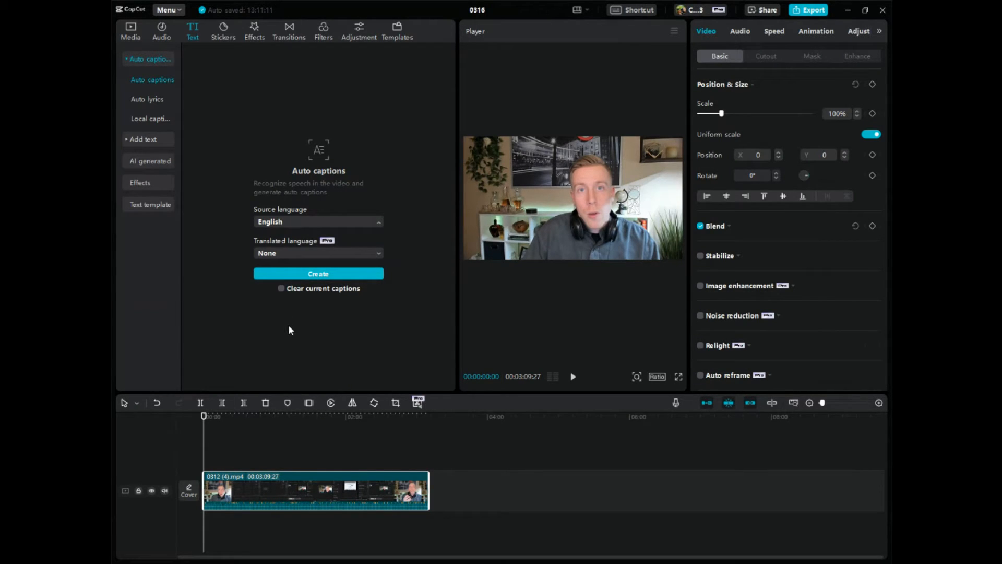
mouse_move(261, 264)
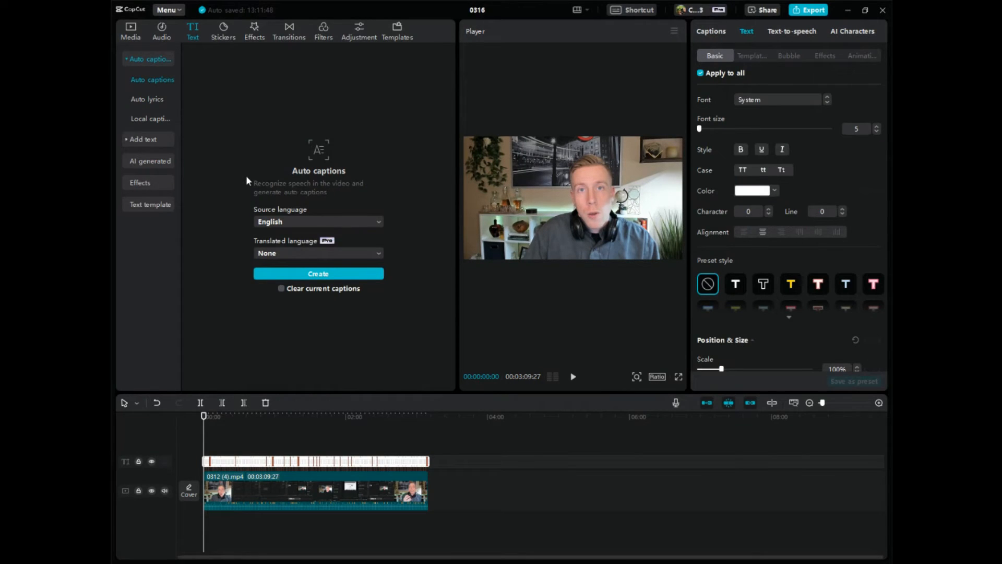
mouse_move(260, 424)
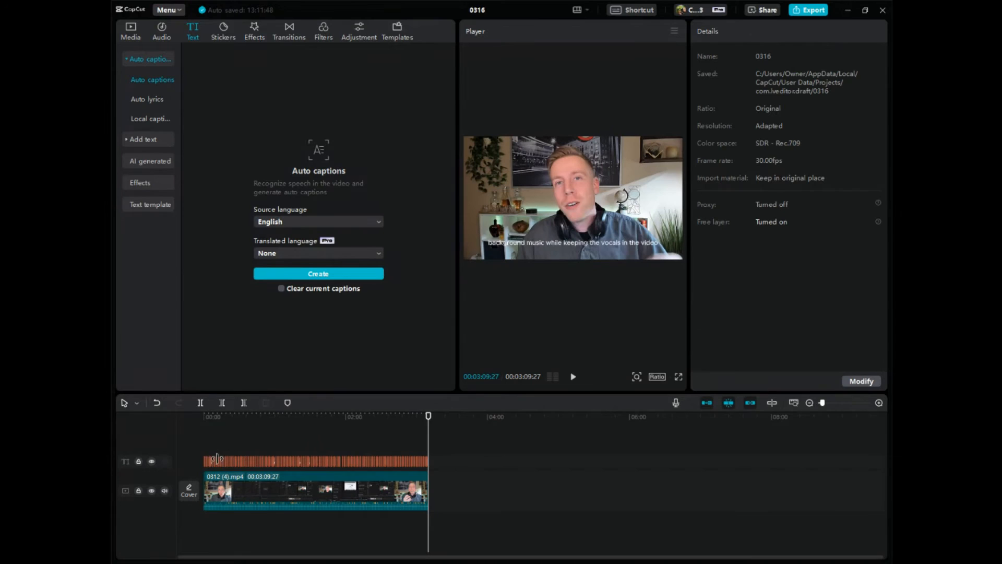
Return the playhead to the start after the English caption track is created.
left_click(227, 416)
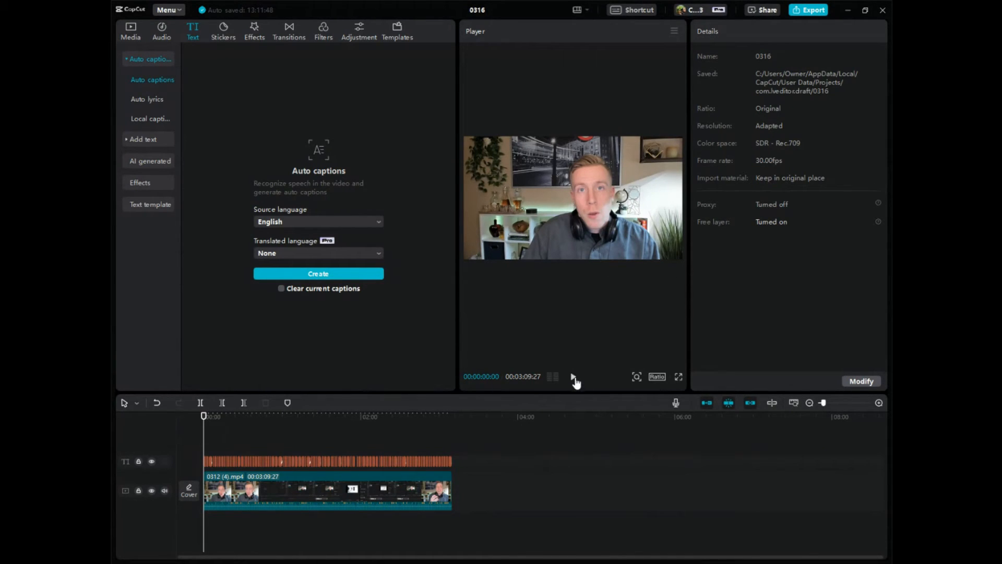
Select the caption track to show its Basic text styling settings.
left_click(573, 376)
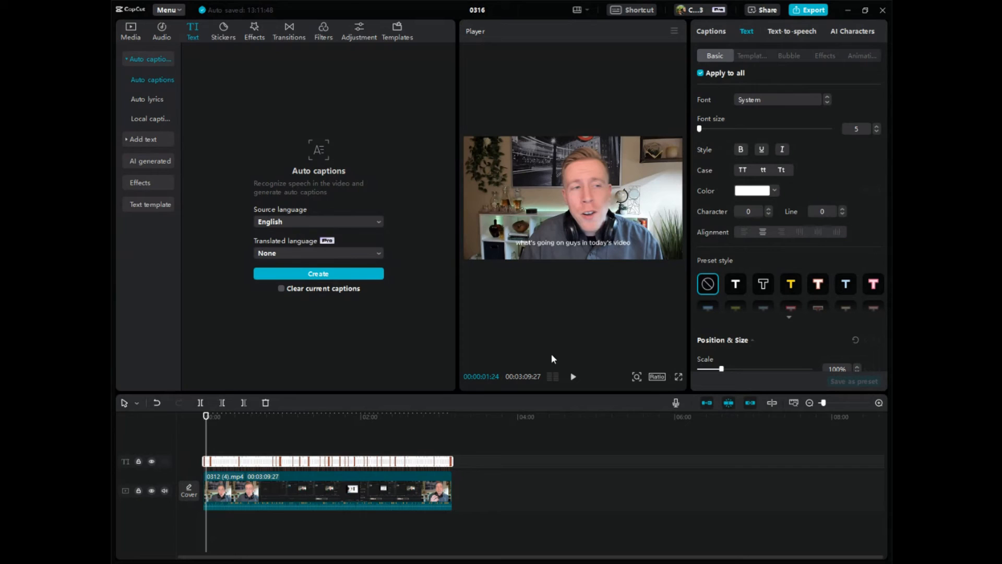
mouse_move(748, 33)
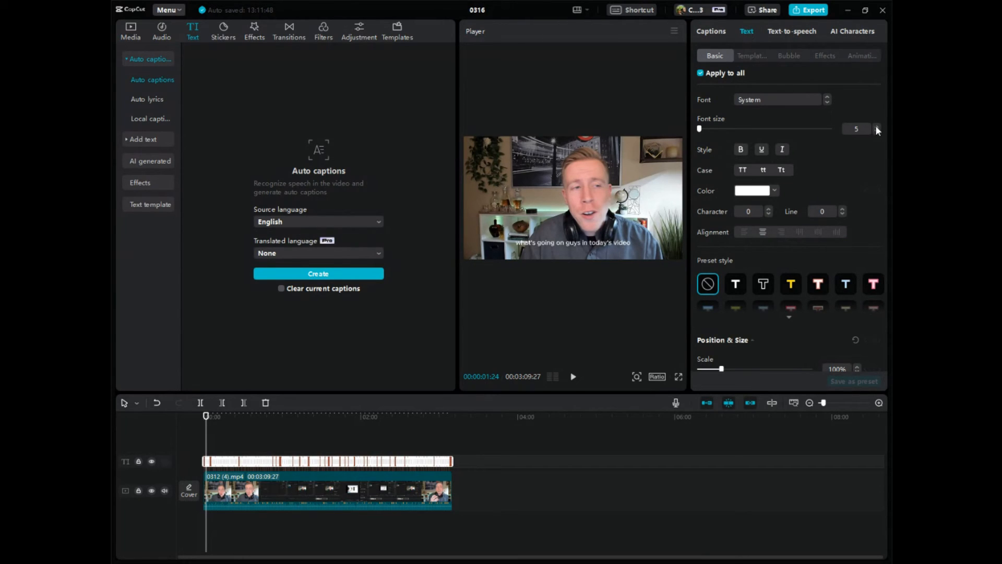
Raise caption font size to 8 and apply the white outlined preset style.
left_click(877, 129)
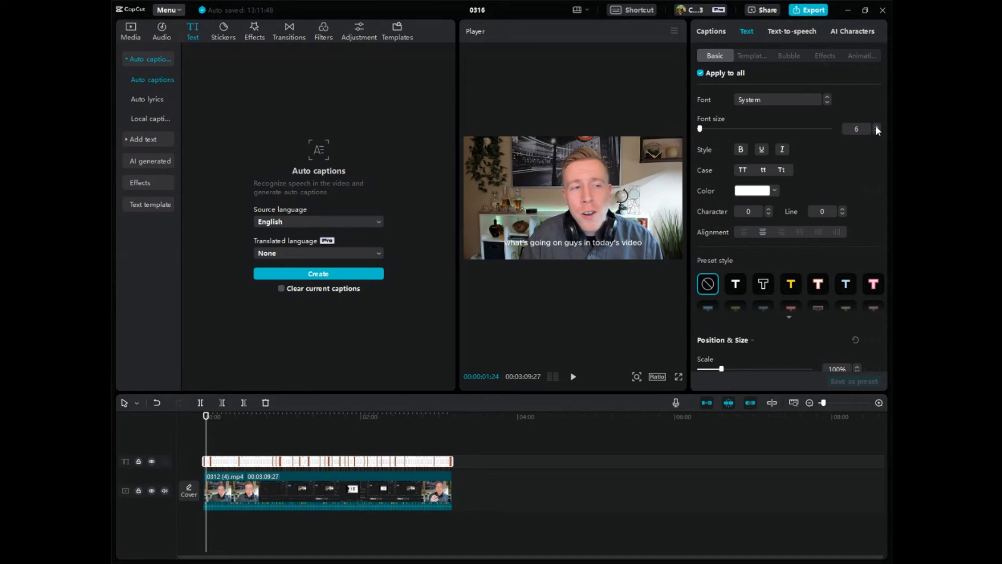
left_click(877, 128)
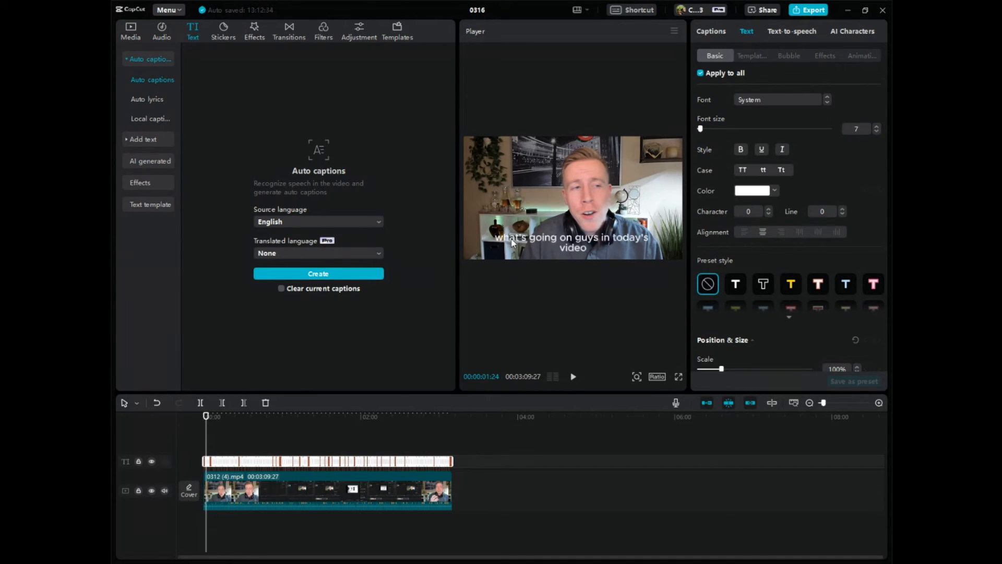
left_click(877, 125)
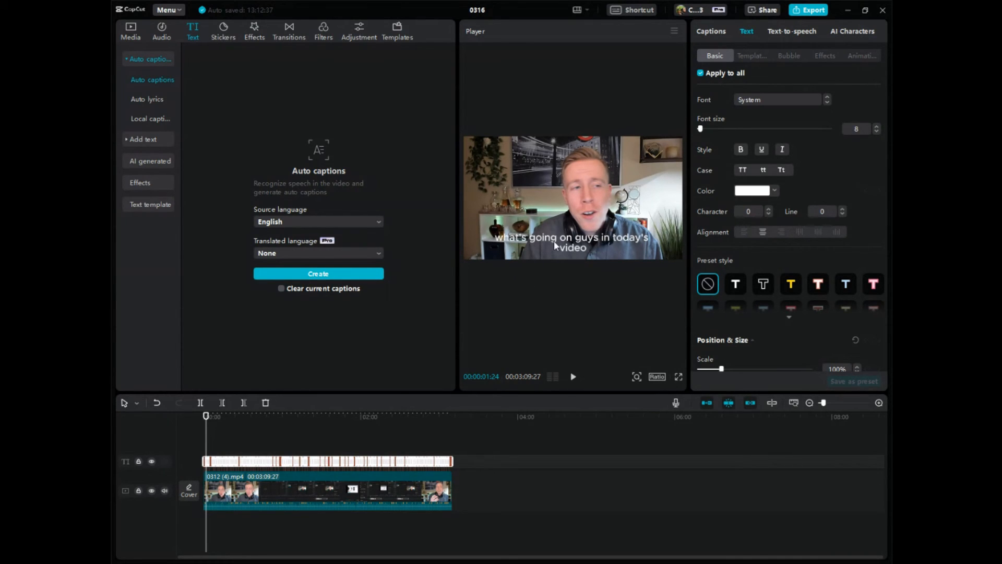
mouse_move(785, 104)
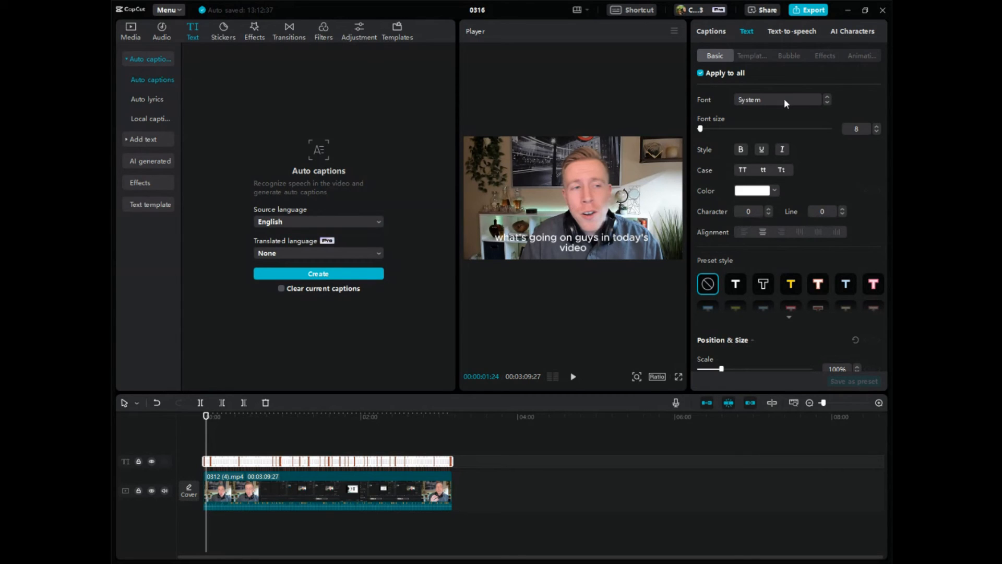
mouse_move(738, 290)
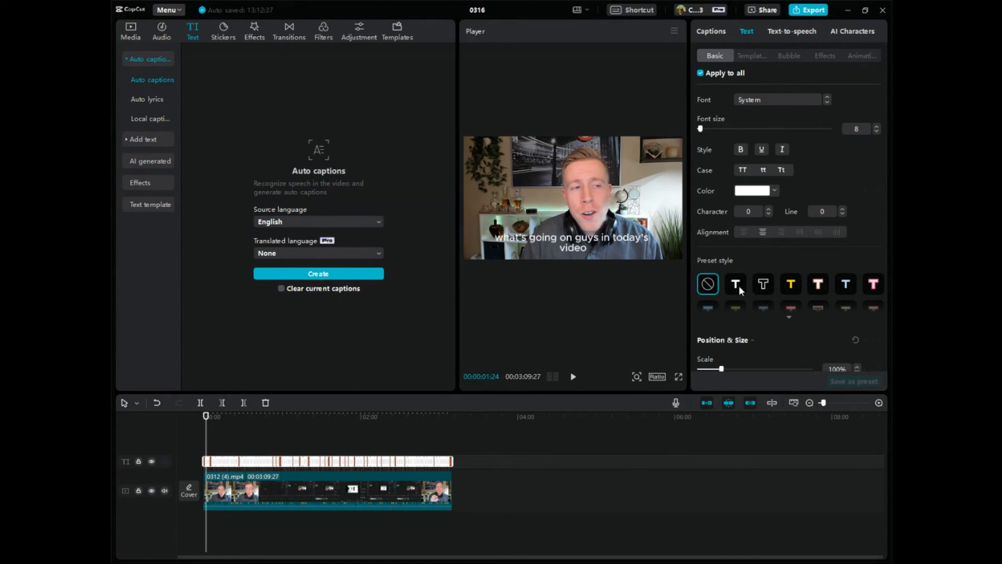
left_click(735, 284)
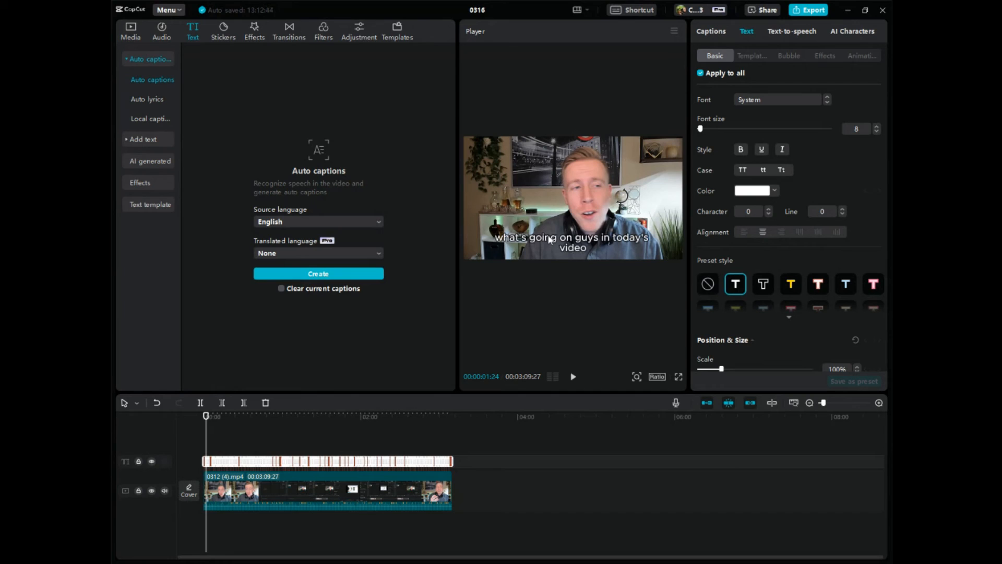
mouse_move(449, 445)
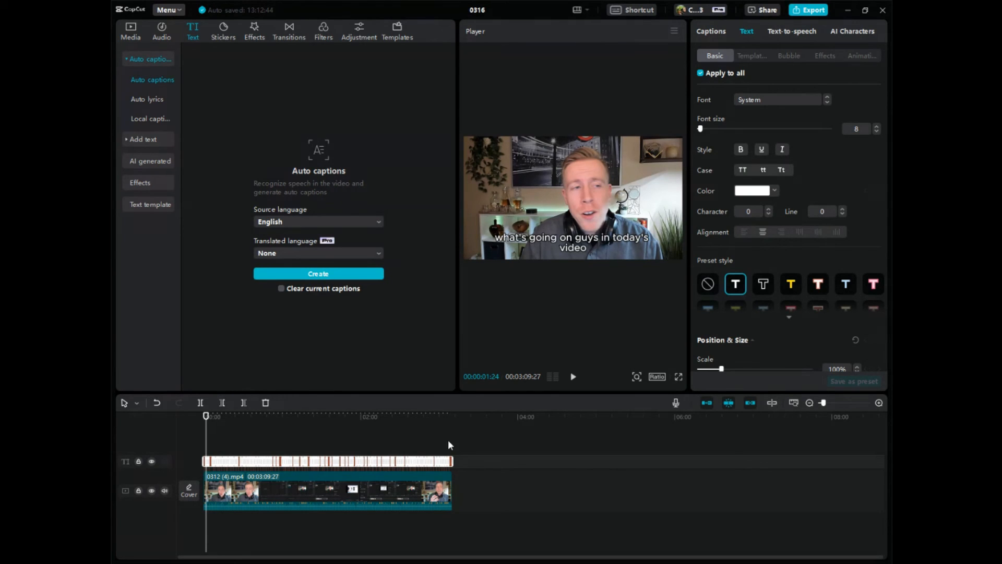
mouse_move(574, 382)
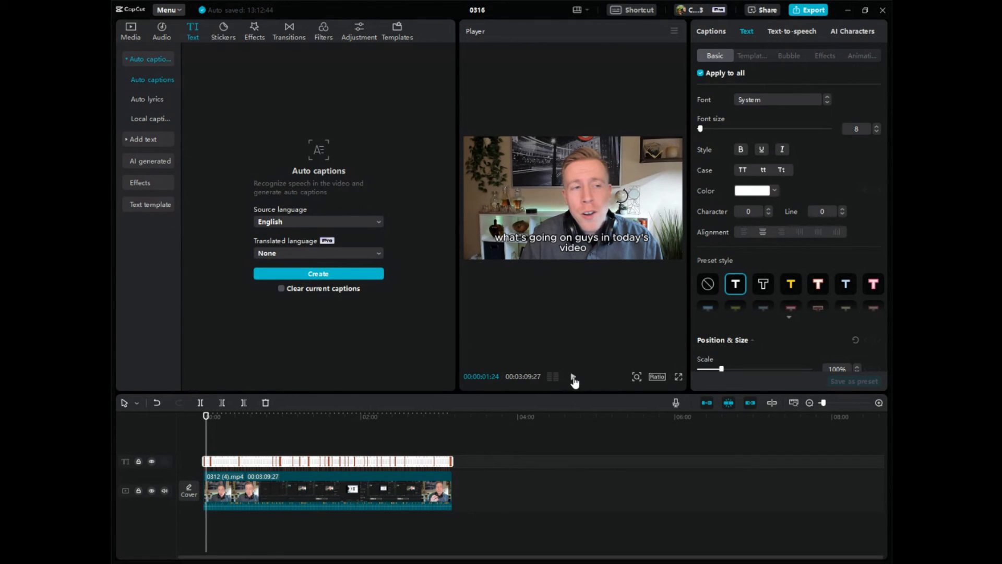
left_click(573, 376)
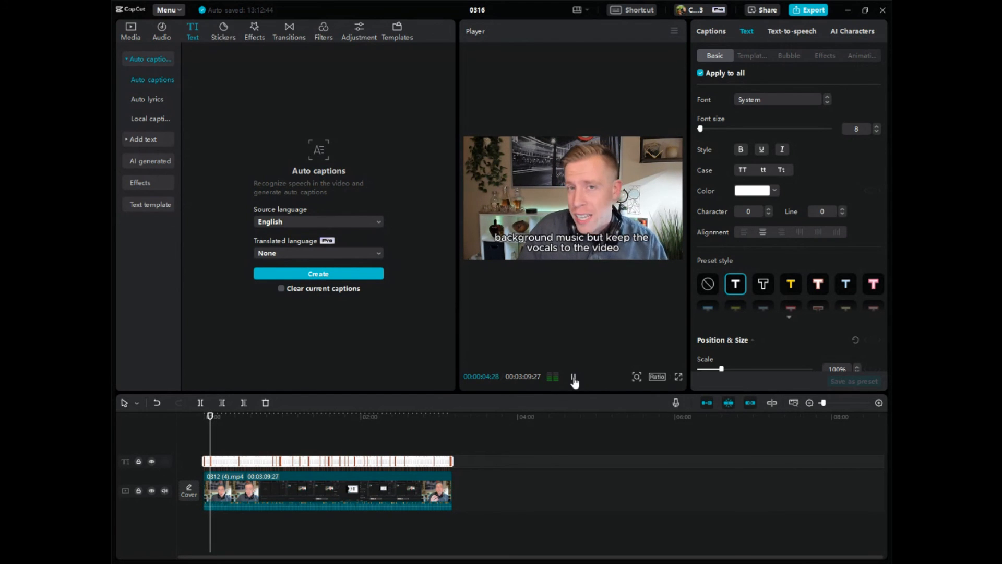
left_click(573, 376)
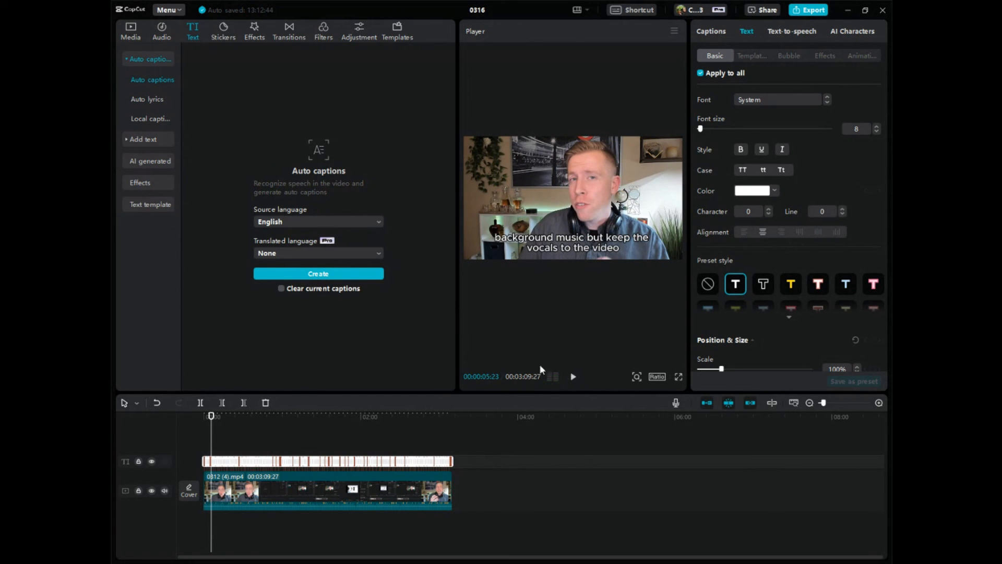